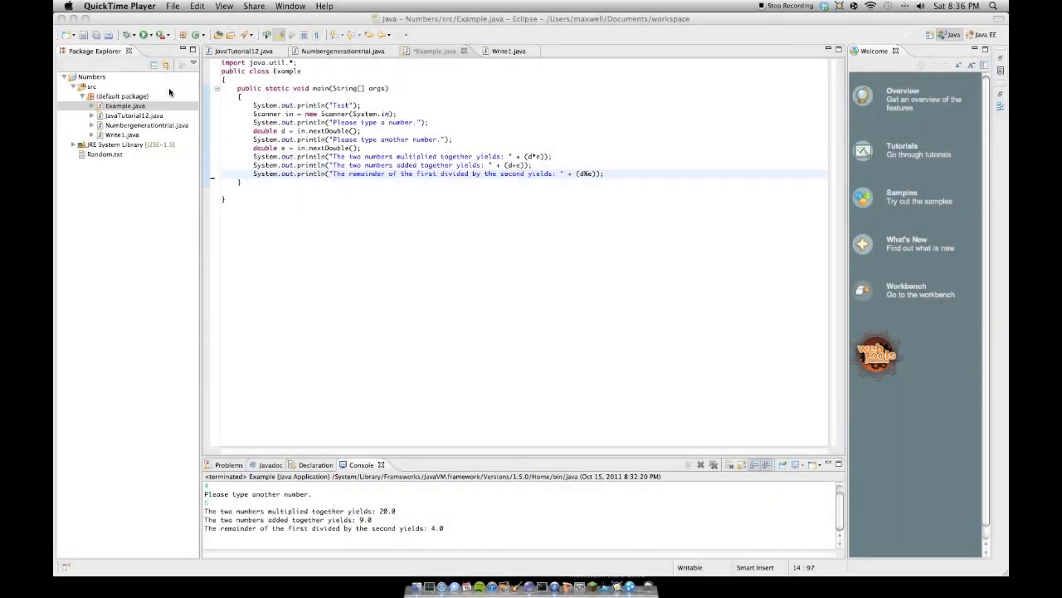
mouse_move(347, 206)
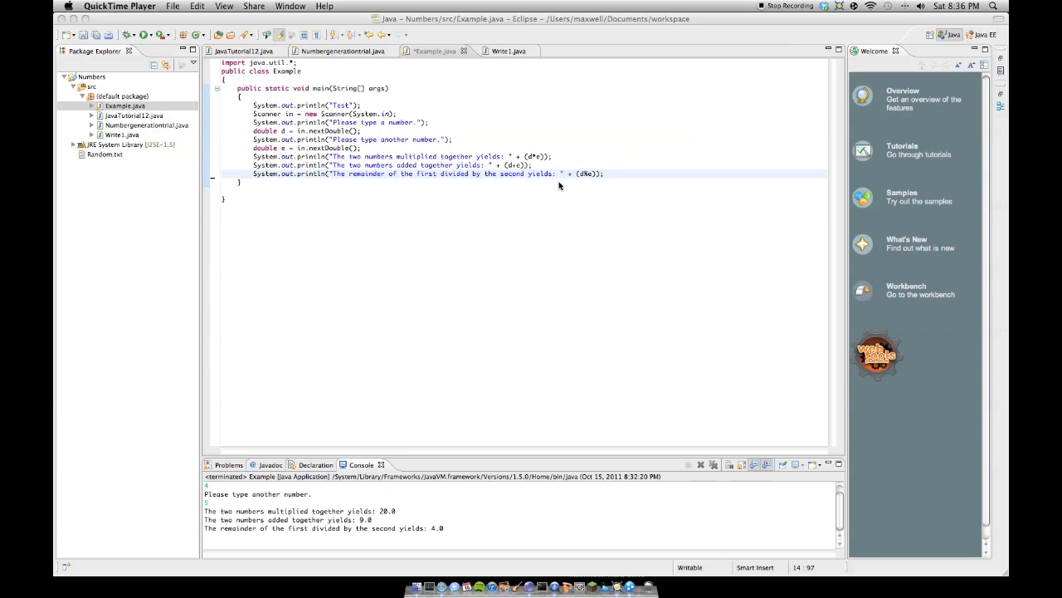
mouse_move(251, 153)
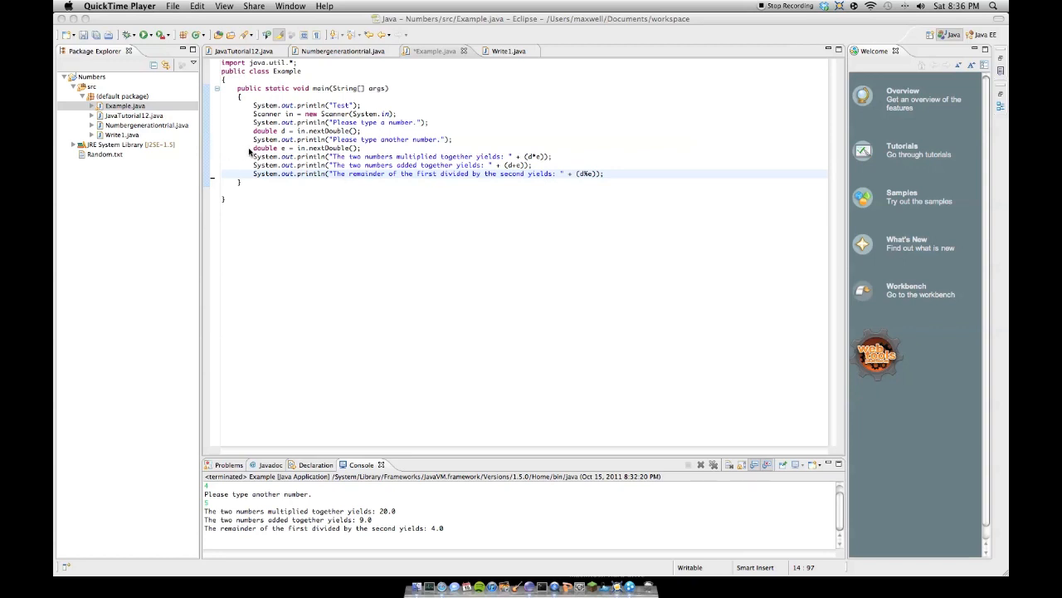
mouse_move(317, 148)
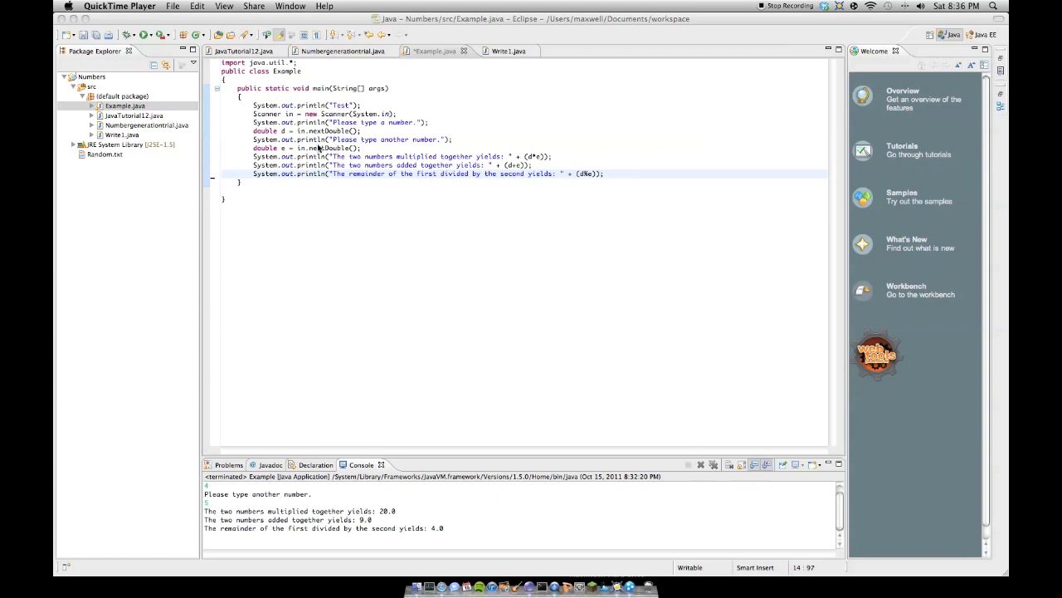
mouse_move(645, 183)
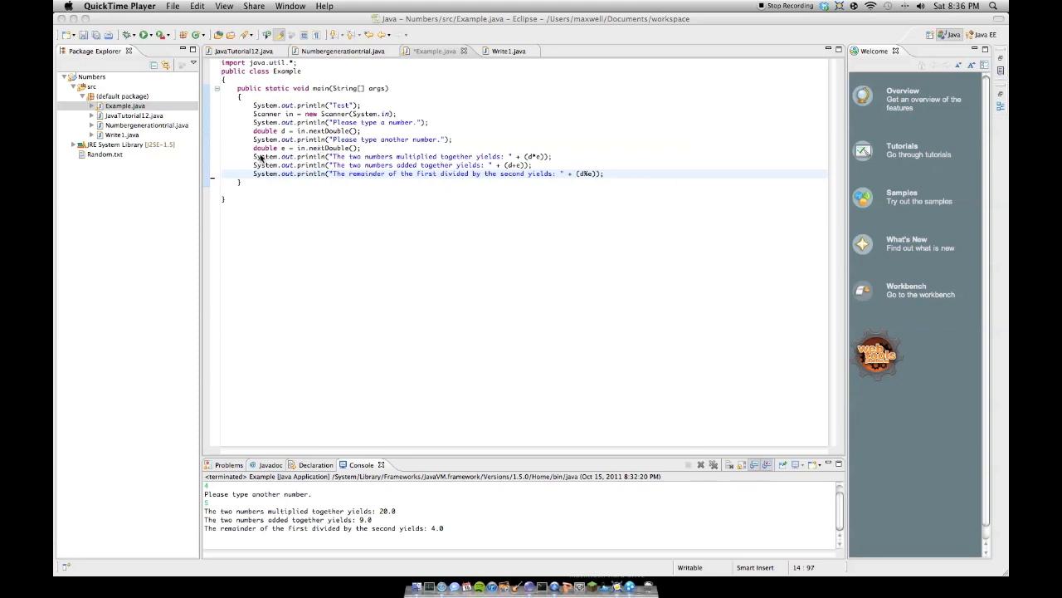
mouse_move(252, 154)
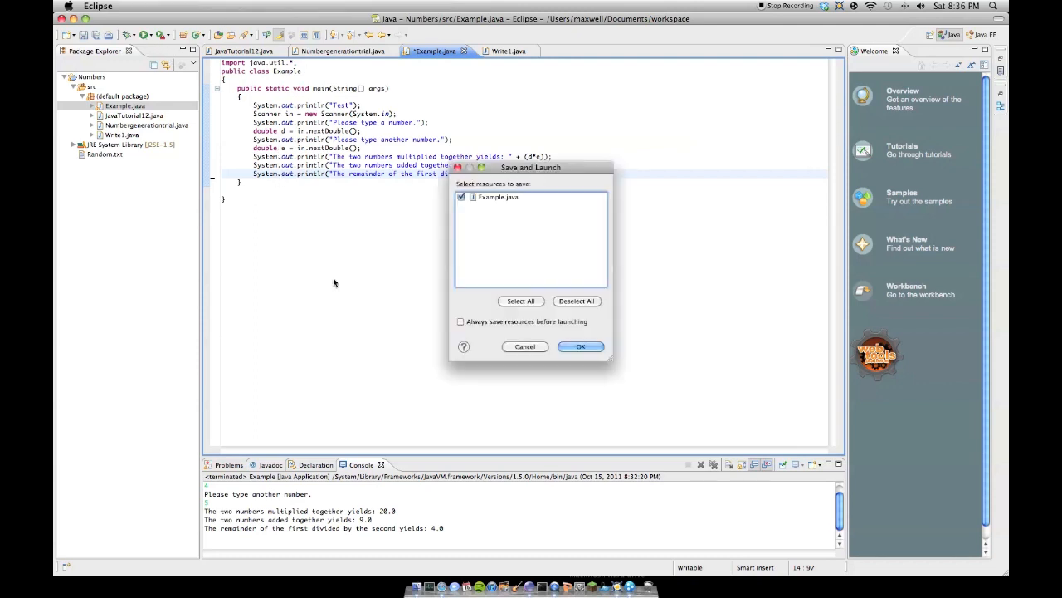
Step: Save and launch Example.java, entering 4 and 5 in the console
left_click(580, 346)
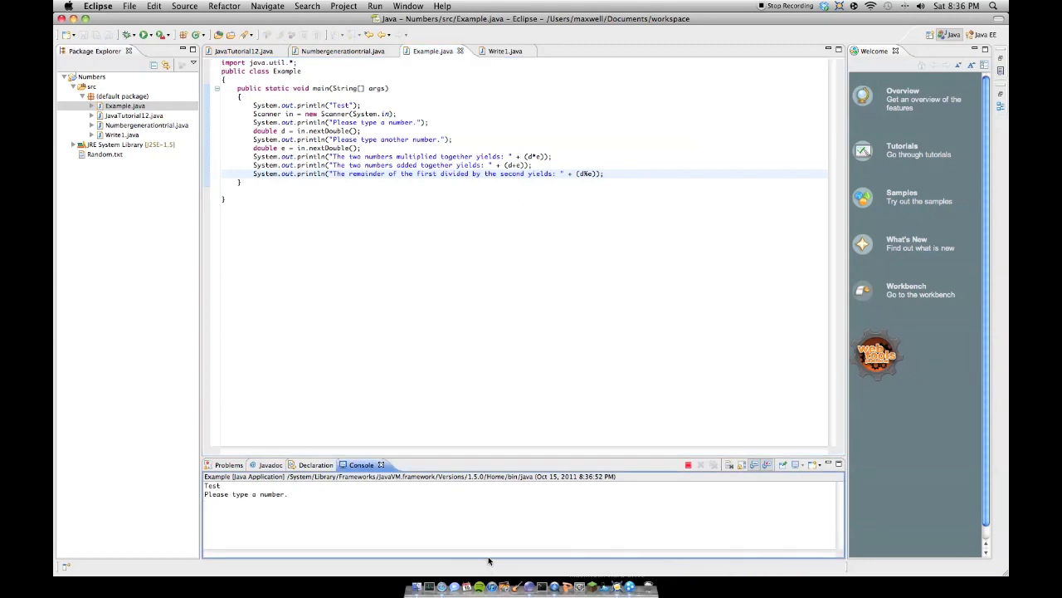
type("4")
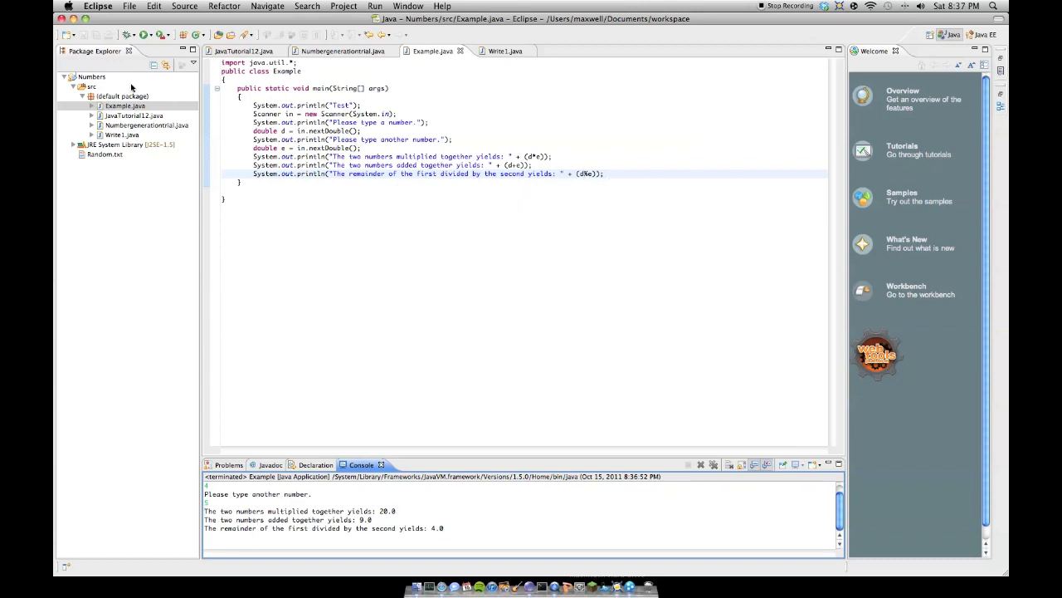
mouse_move(261, 265)
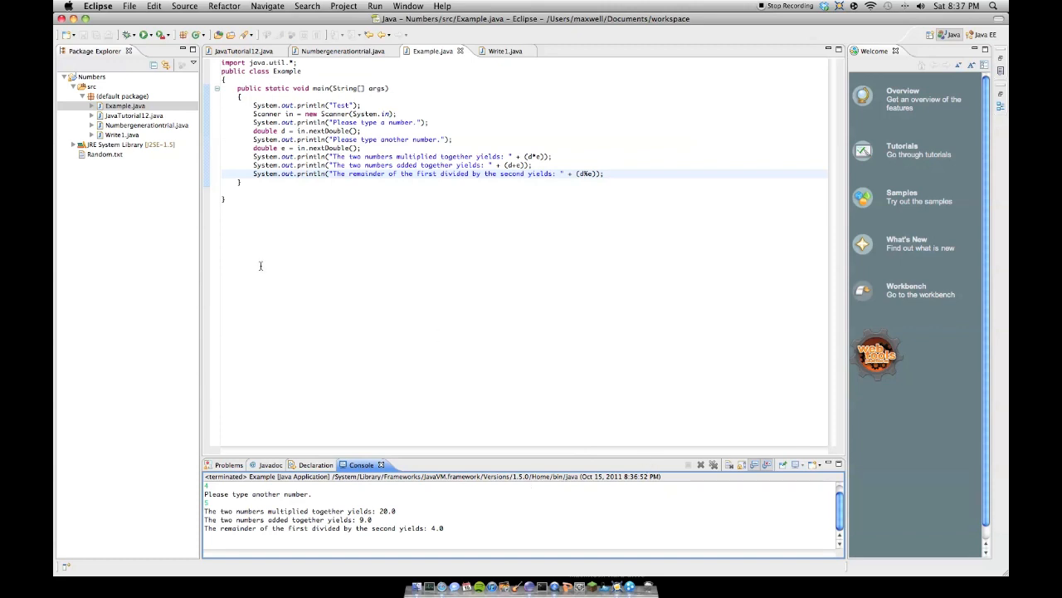
Step: Append int q = 47; to the end of main, discarding the stray double g line
left_click(604, 174)
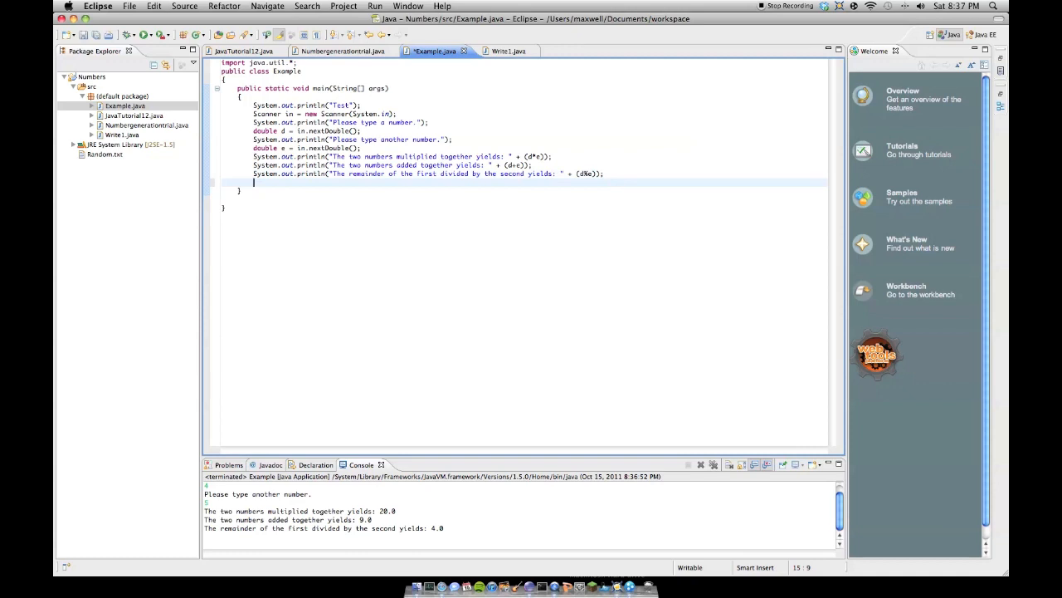
type("int")
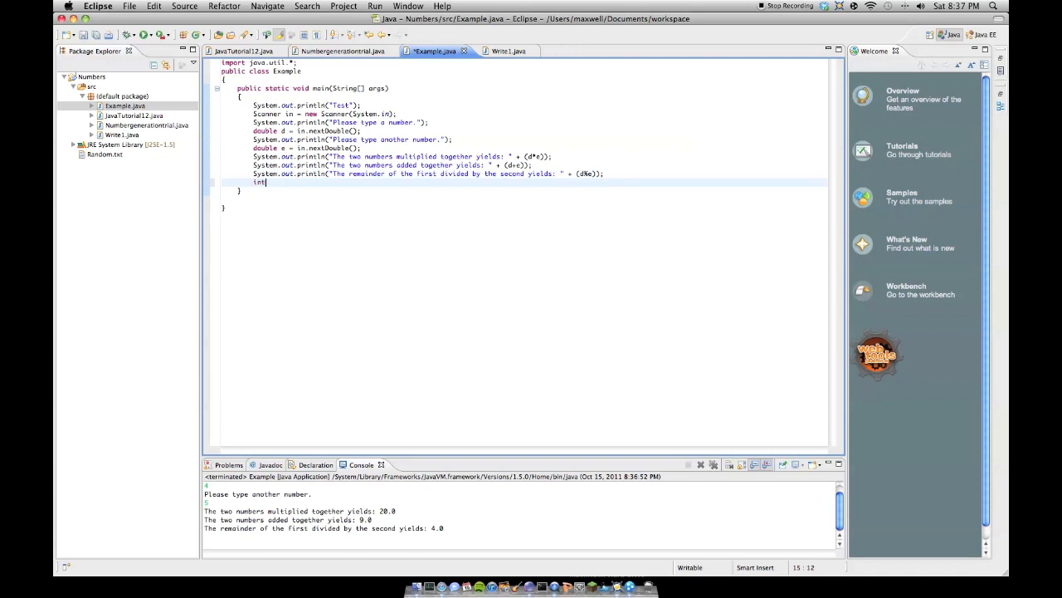
type("q")
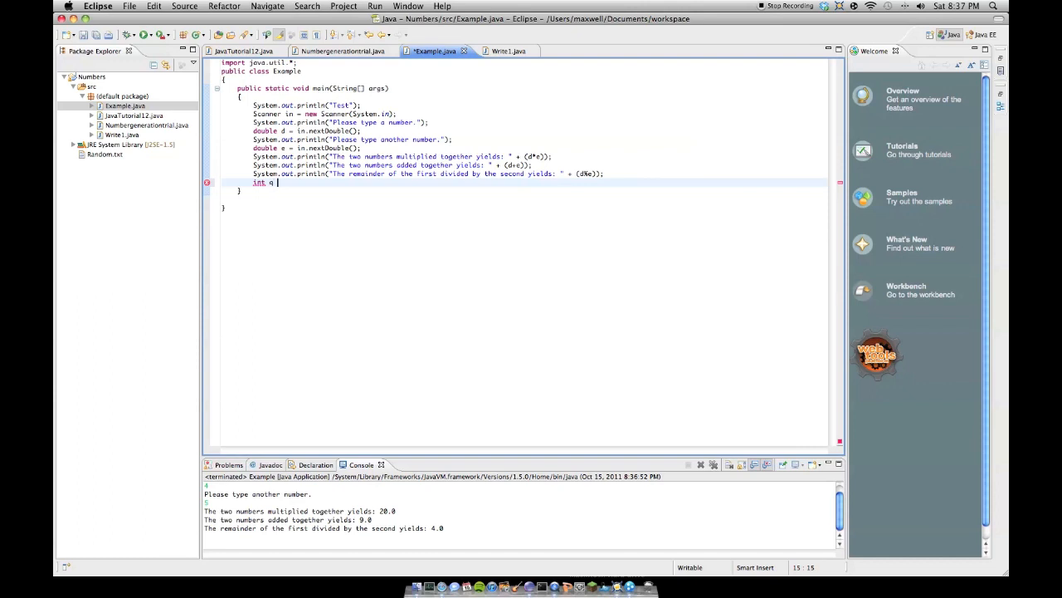
type("= 47;")
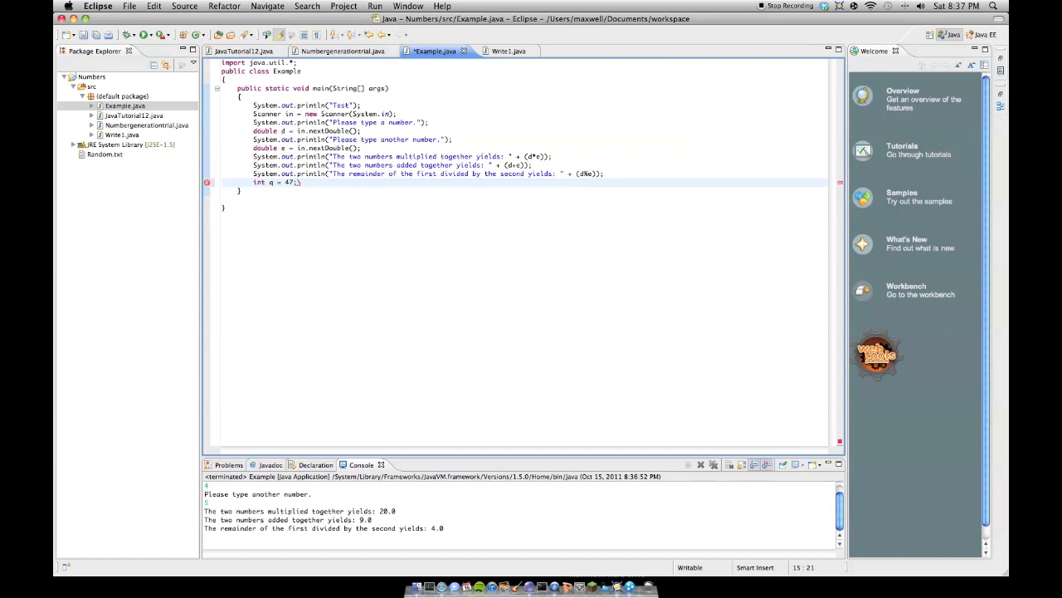
type("double")
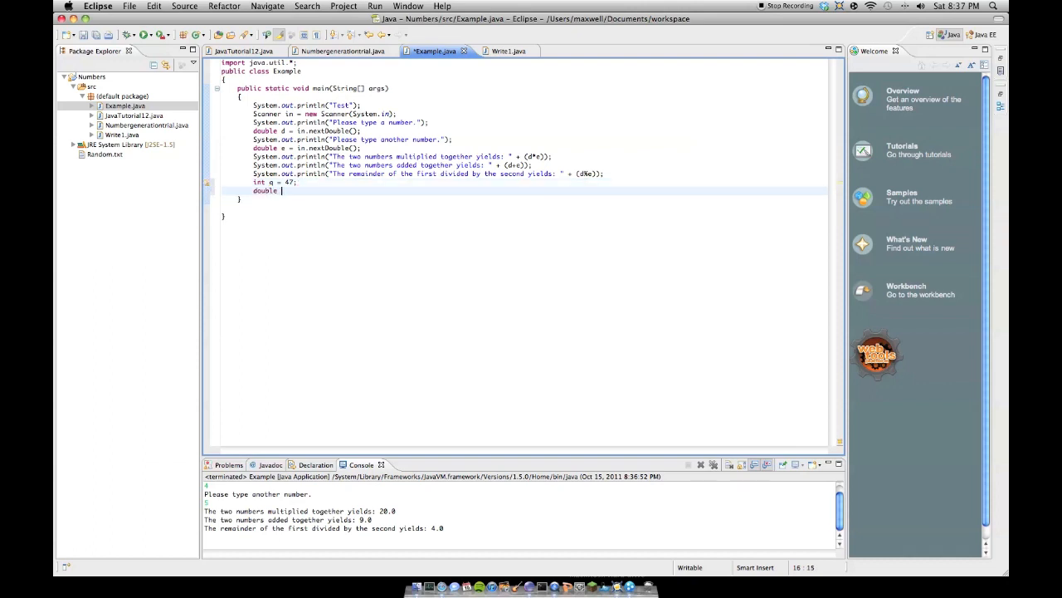
type("g = \"")
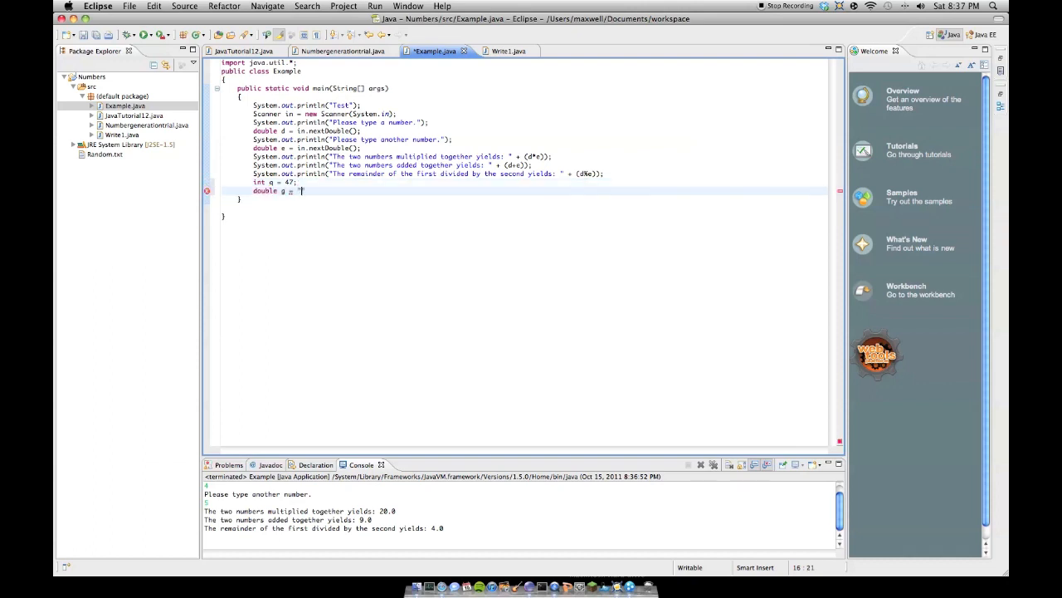
key("backspace")
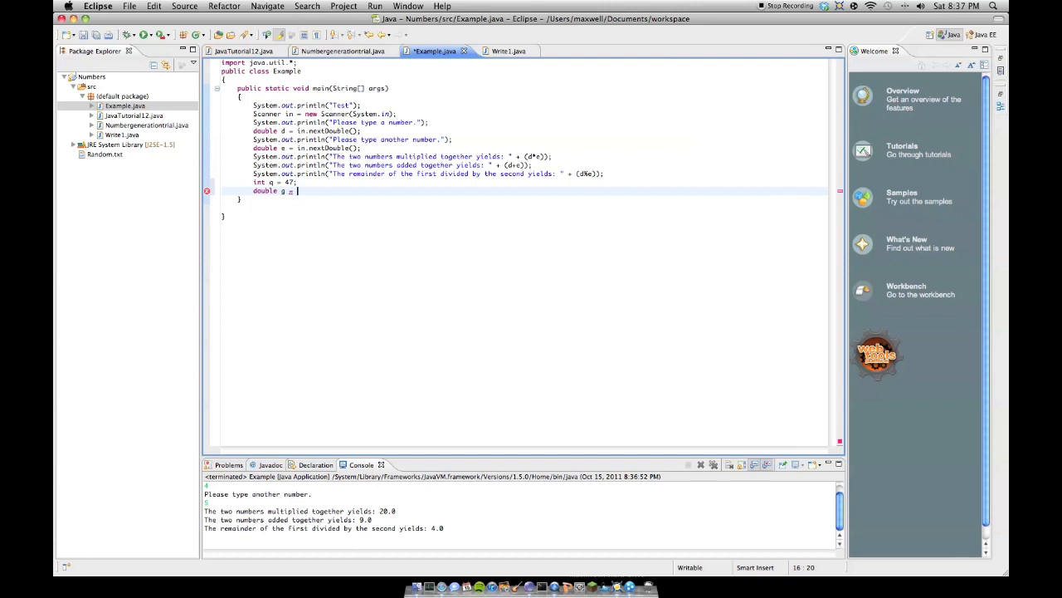
type("47;")
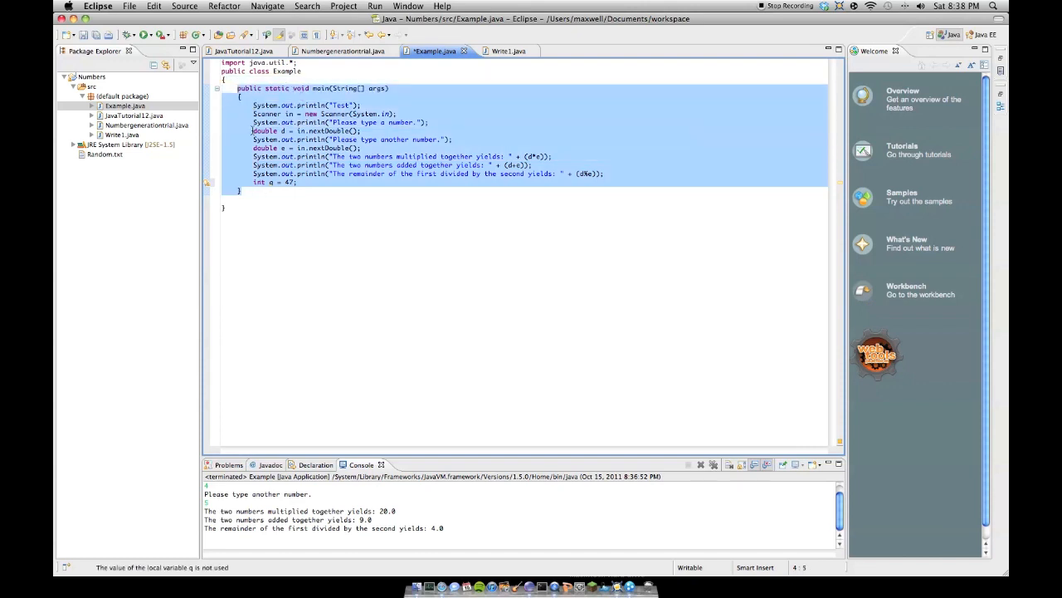
Step: Place the caret after main's closing brace to begin a new method line
left_click(257, 191)
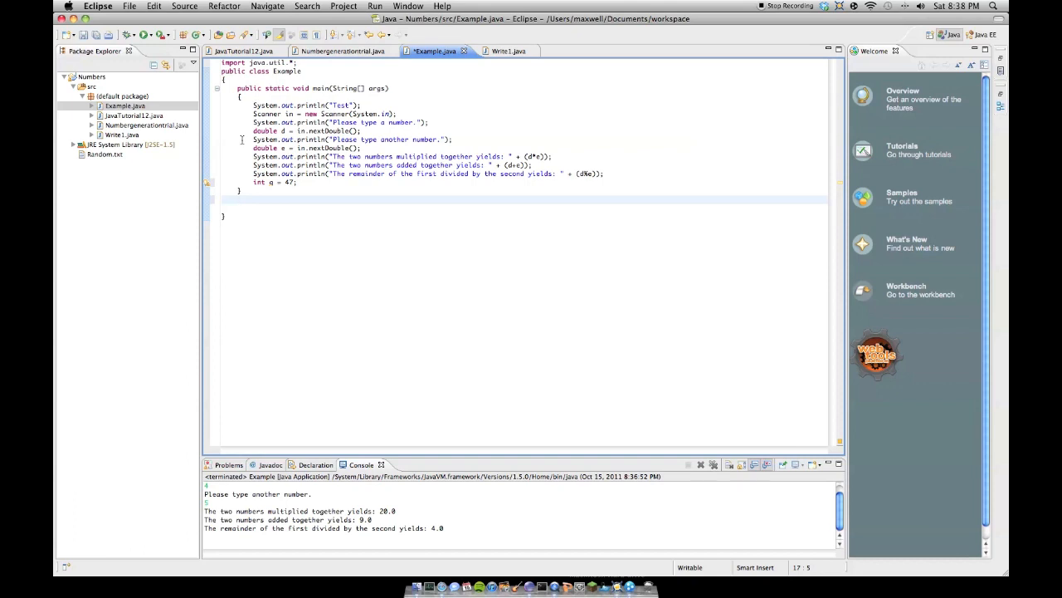
Step: Write public static void anotherMethod() with a comment and println "The method anotherMethod has been called!"
type("public st")
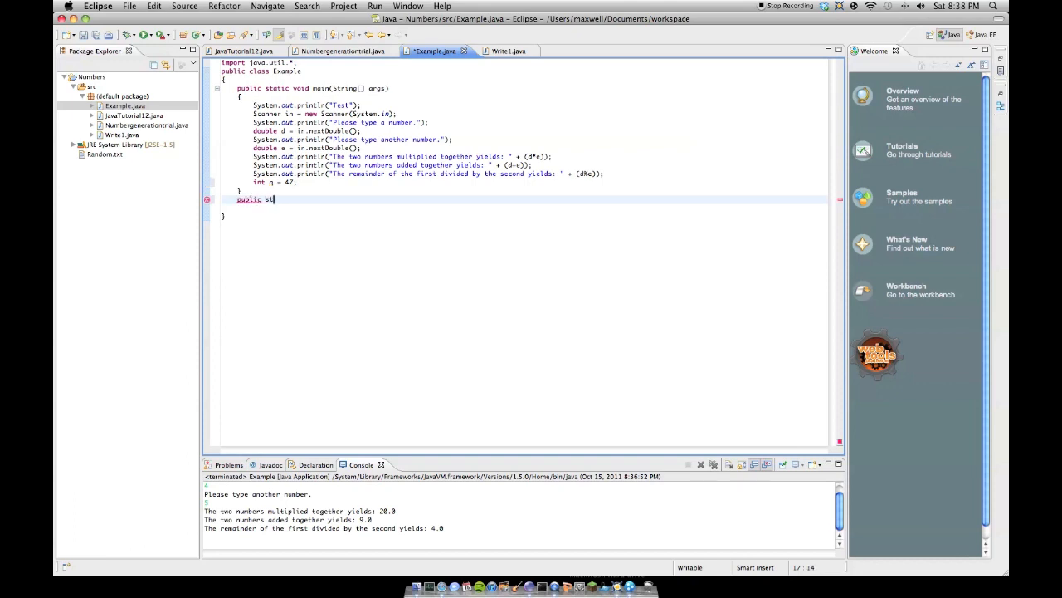
type("atic void anothe")
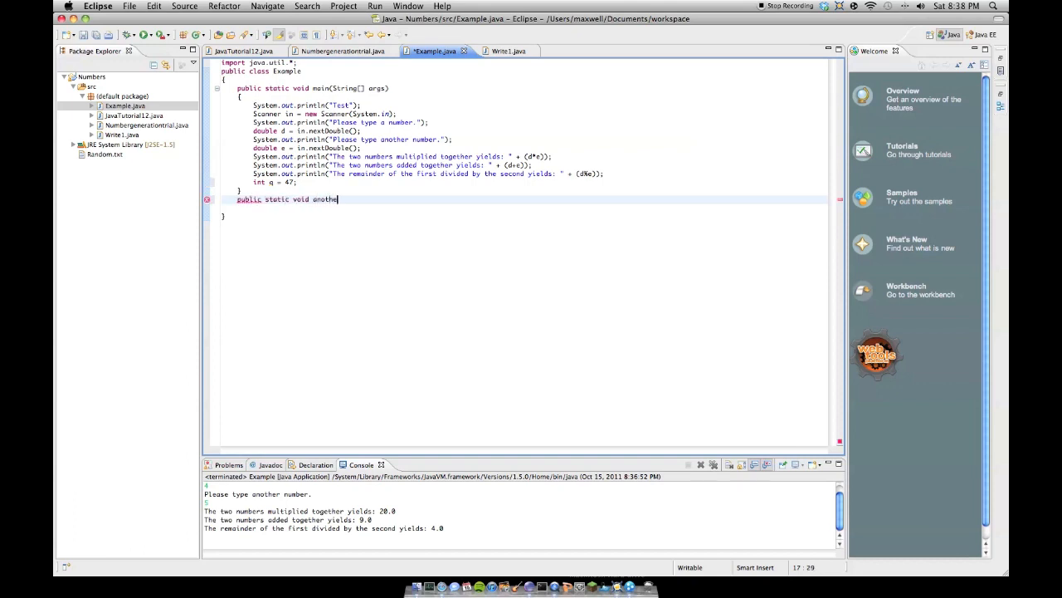
type("rMethod()")
type("{")
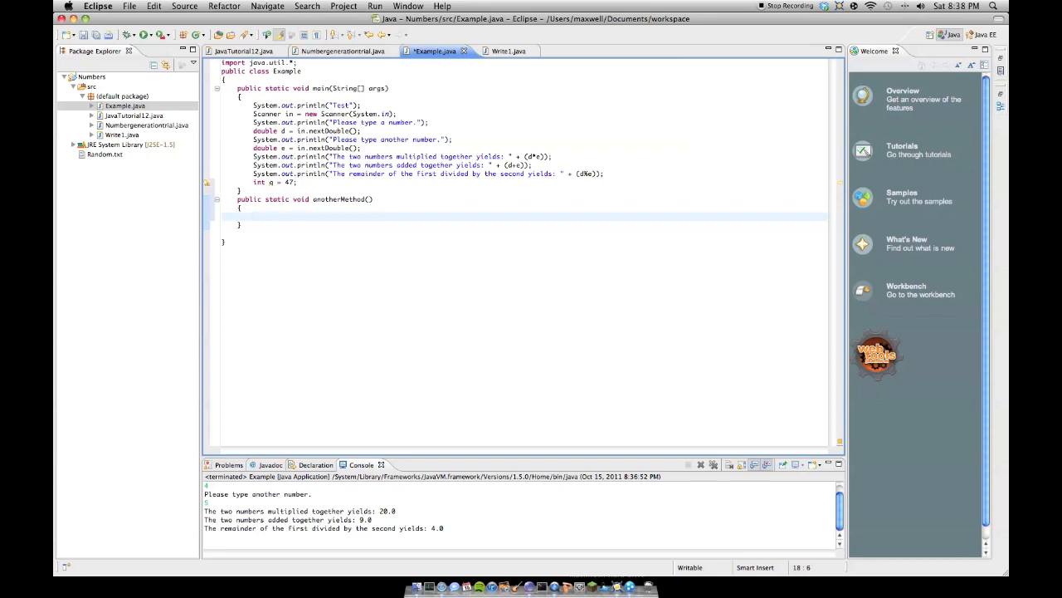
type("//0")
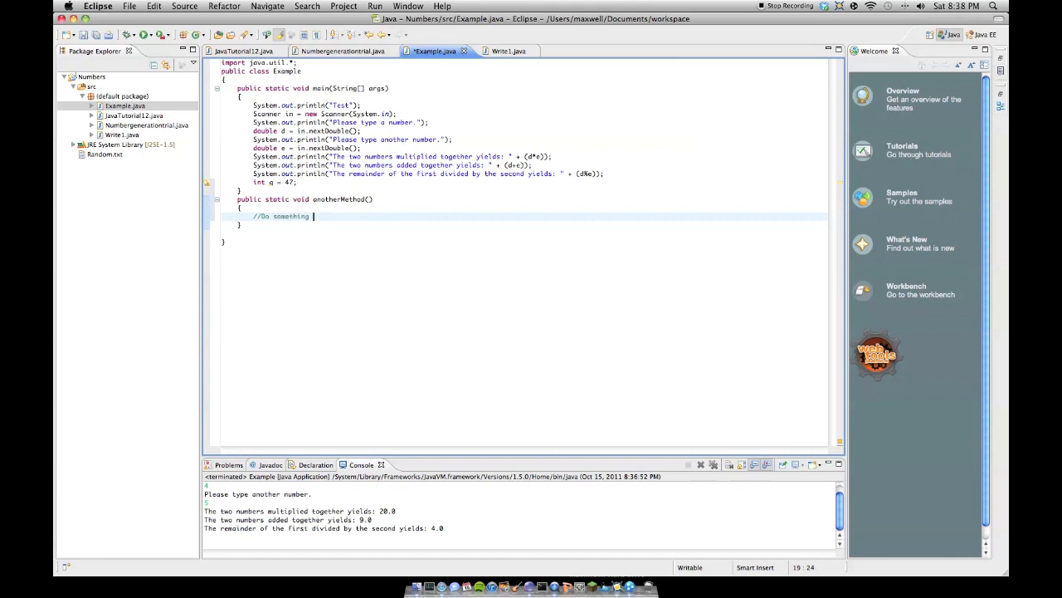
type("here...")
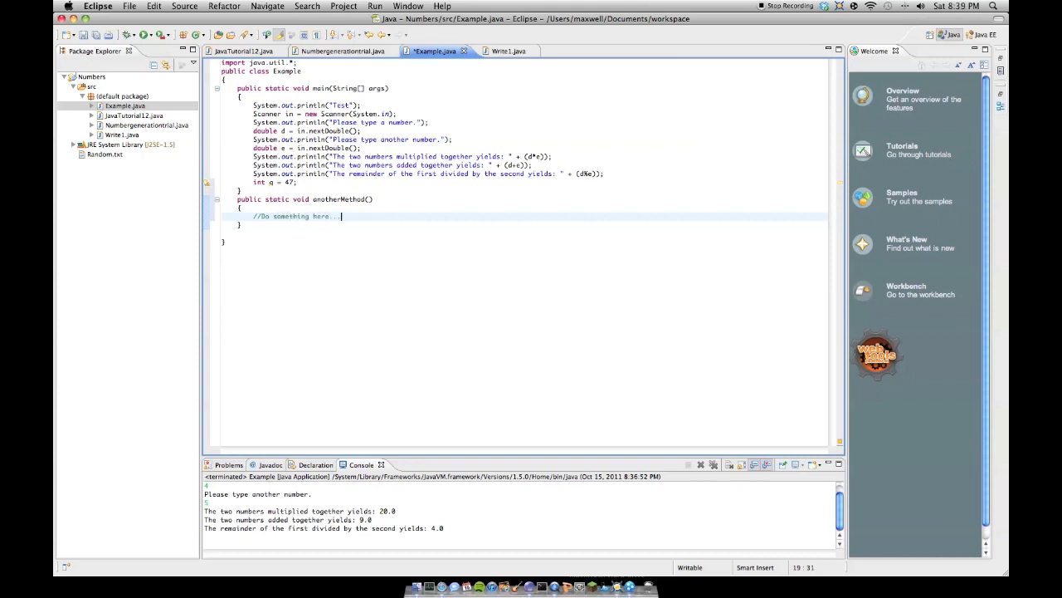
type("System.out.println(\"")
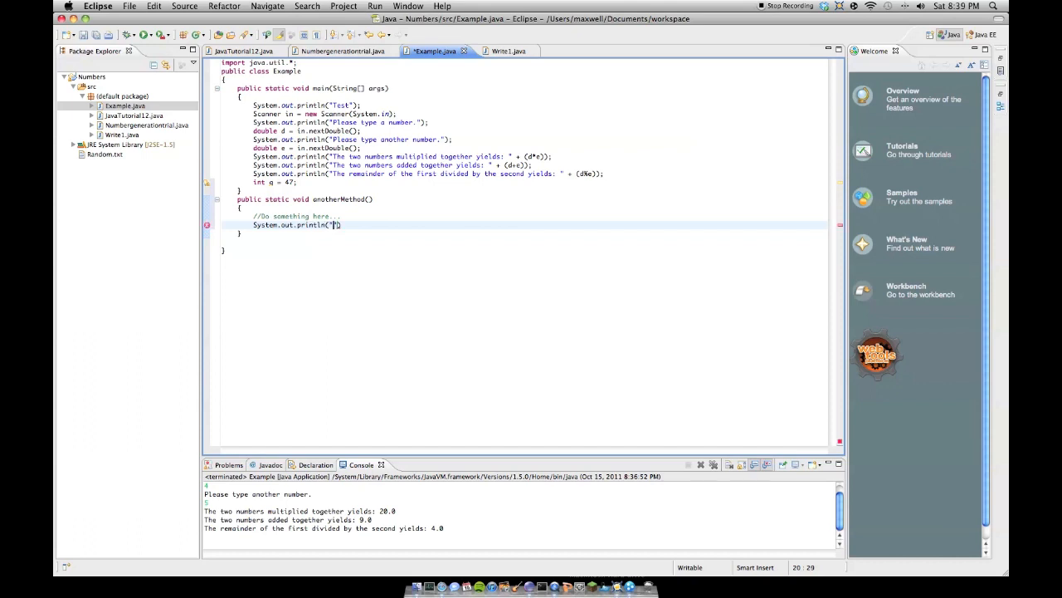
type("h")
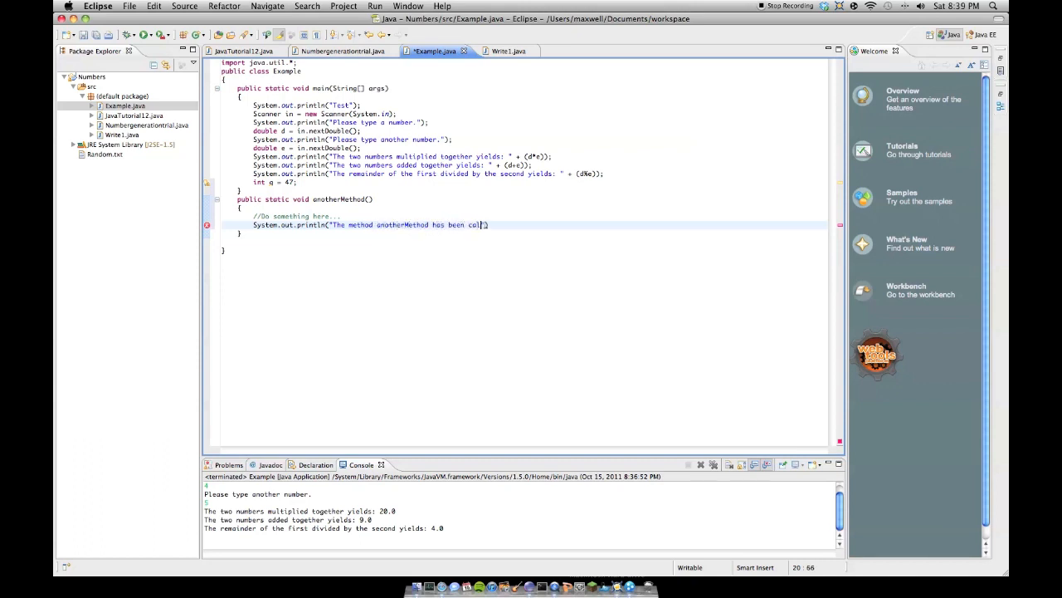
type("!\");")
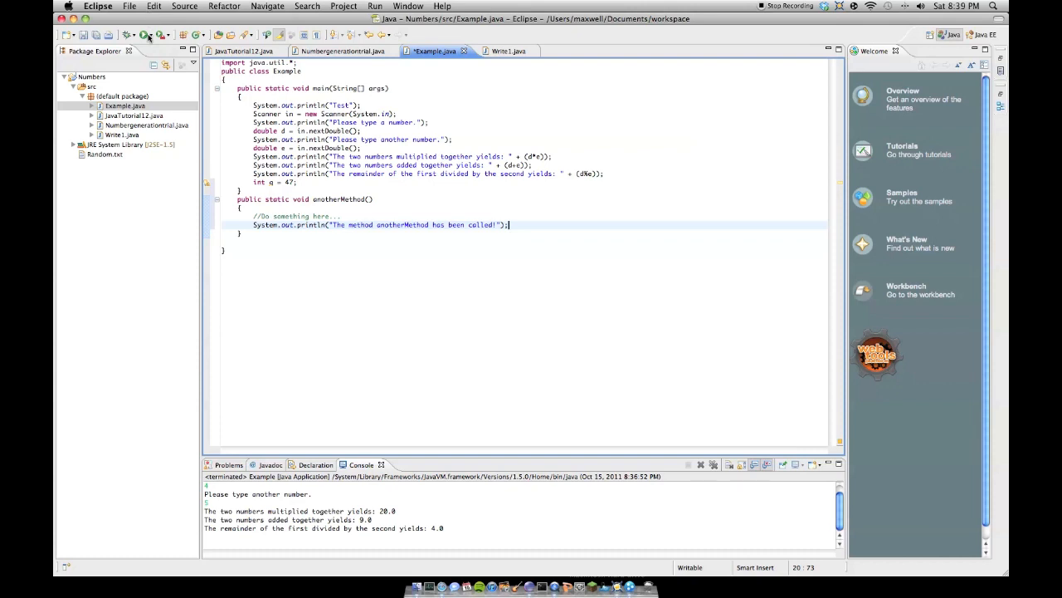
Step: Rerun the Example program and open an empty line in main
left_click(140, 35)
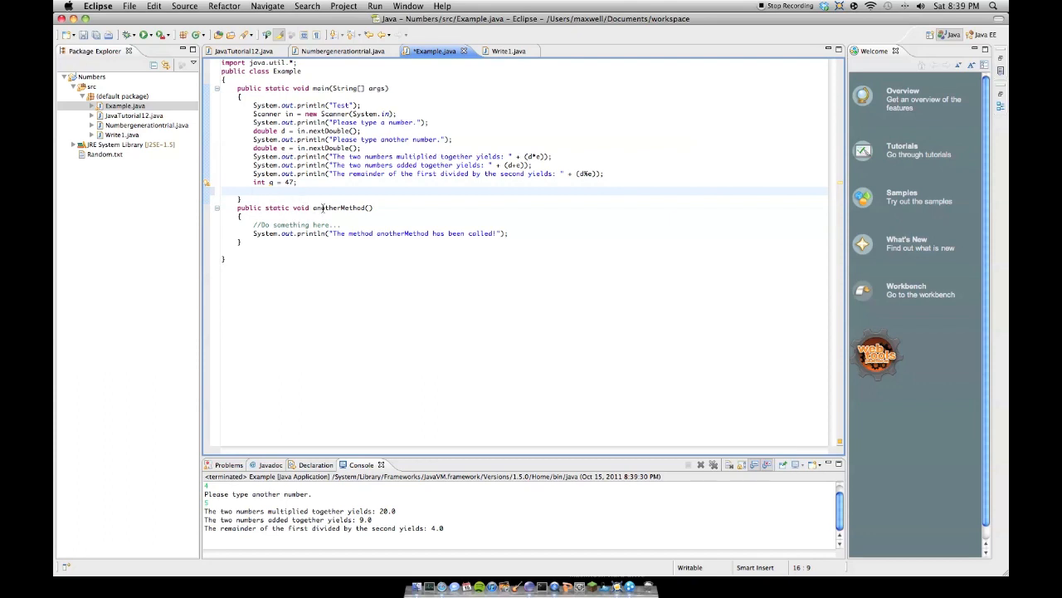
Step: Call anotherMethod(); from main and check its message in the console output
type("anotherMet")
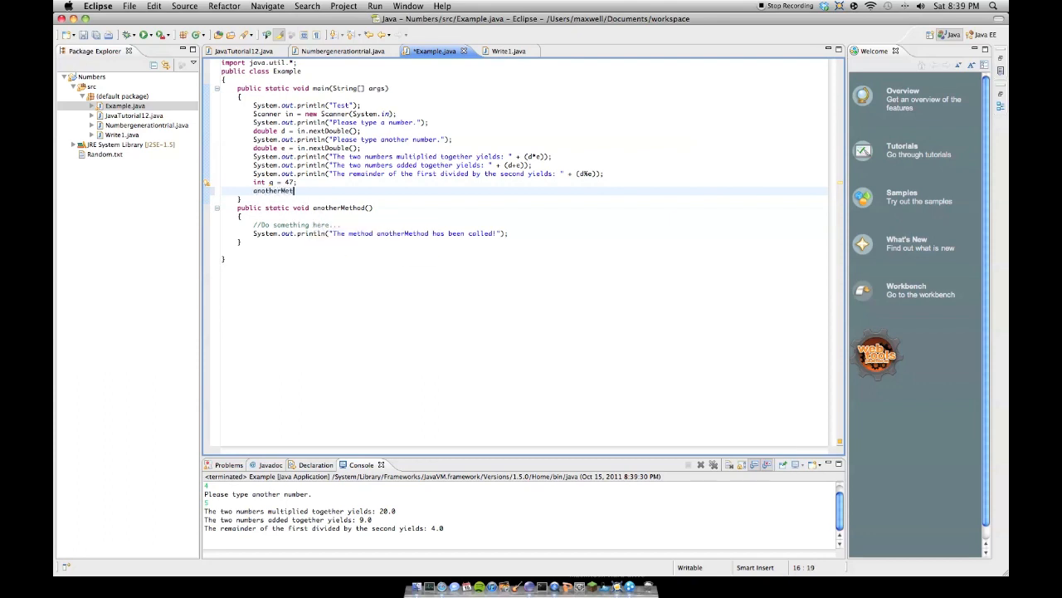
type("hod();")
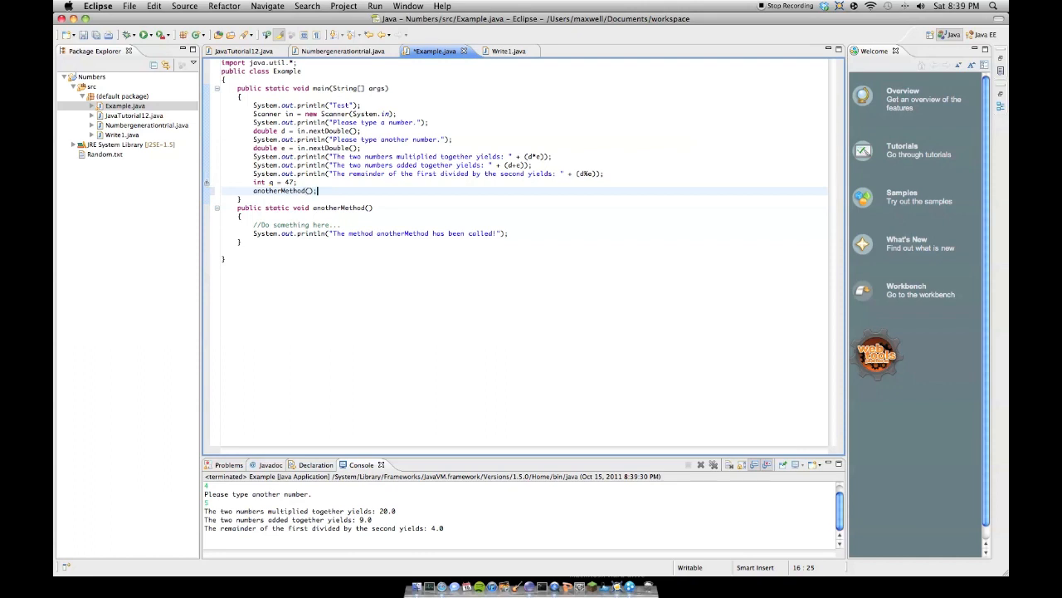
double_click(341, 207)
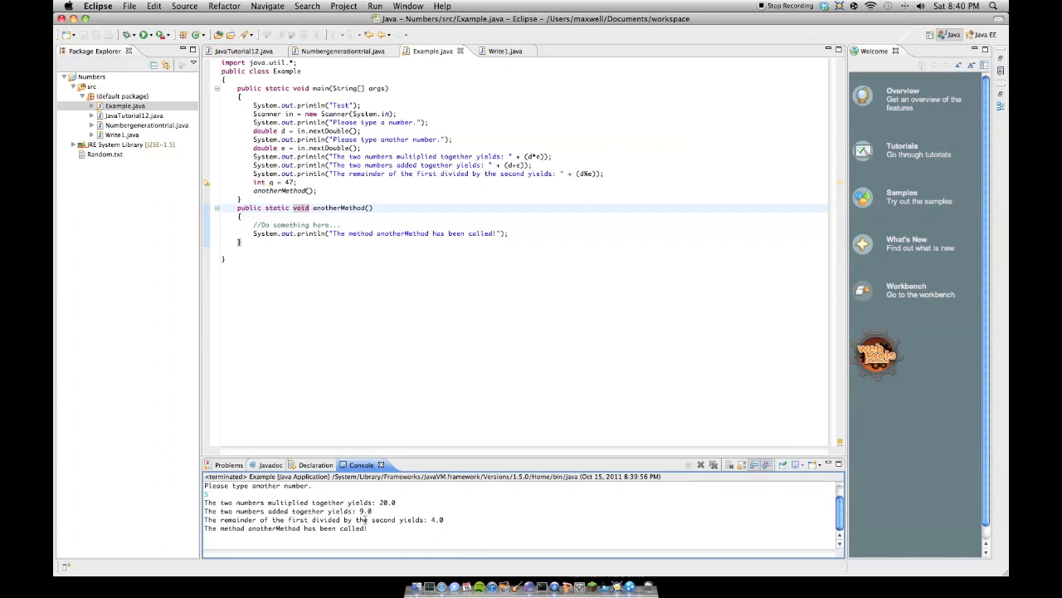
left_click(285, 528)
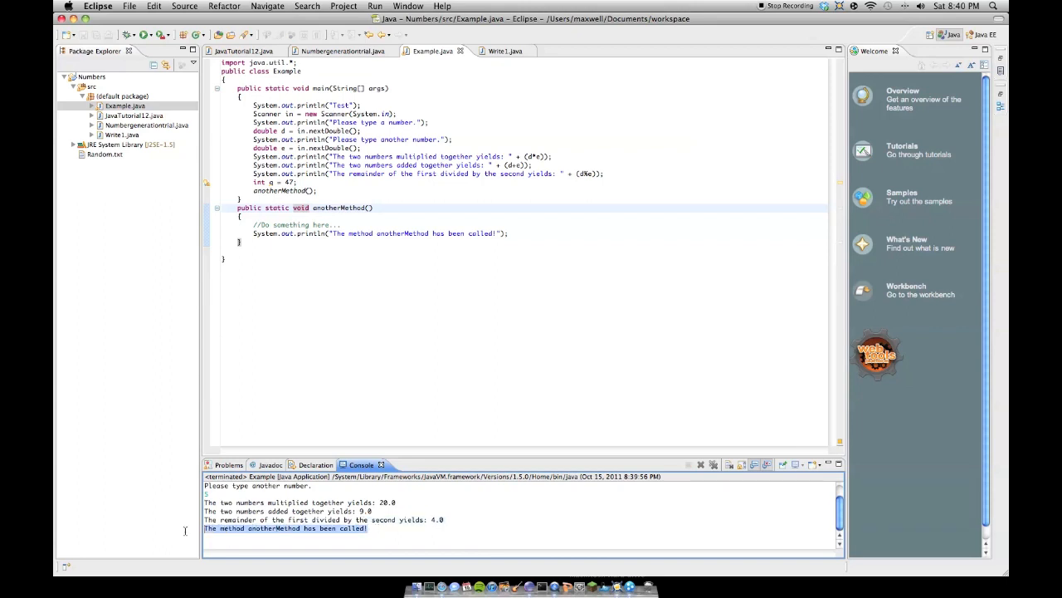
mouse_move(288, 226)
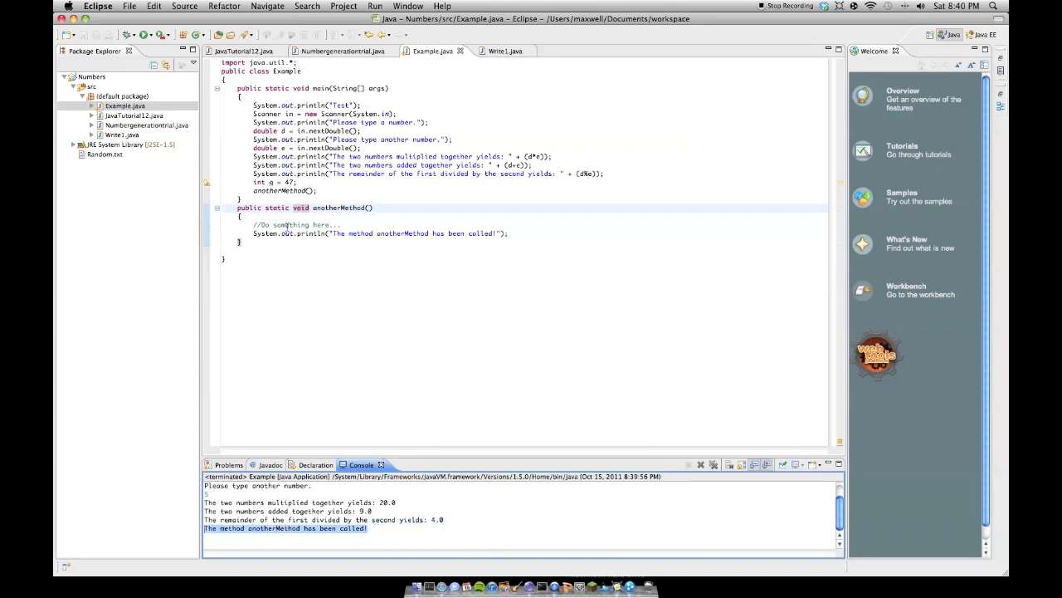
left_click(309, 207)
type("nt")
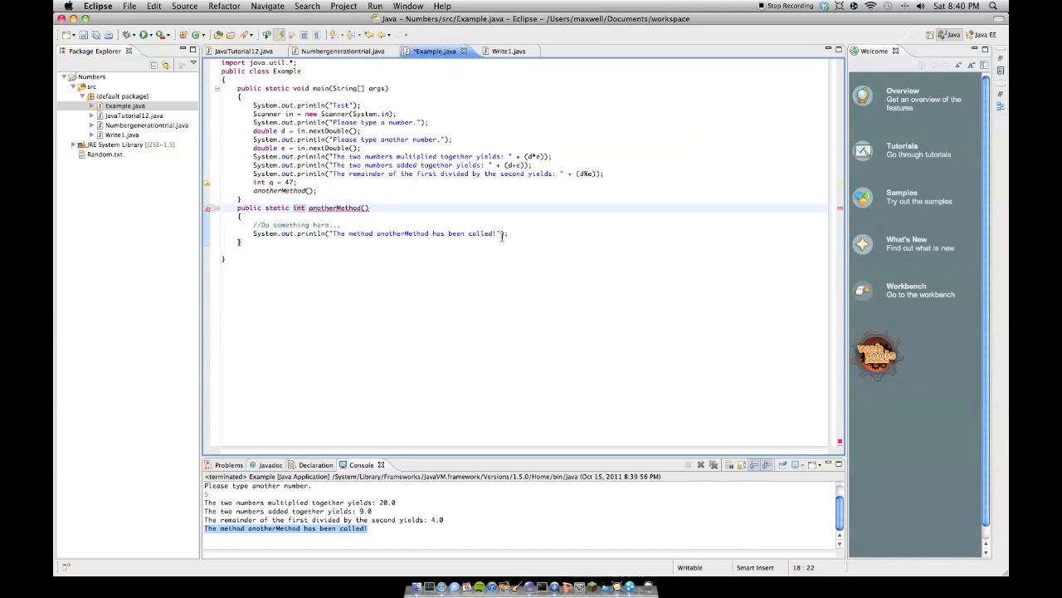
Step: Make anotherMethod return 4, then save and run the program
type("return 4;")
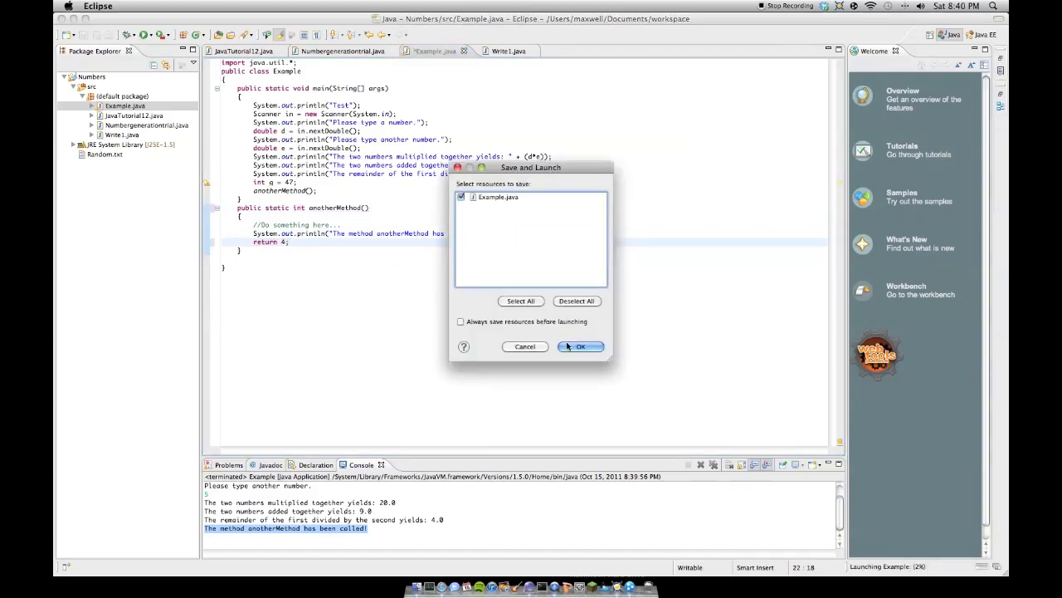
left_click(581, 346)
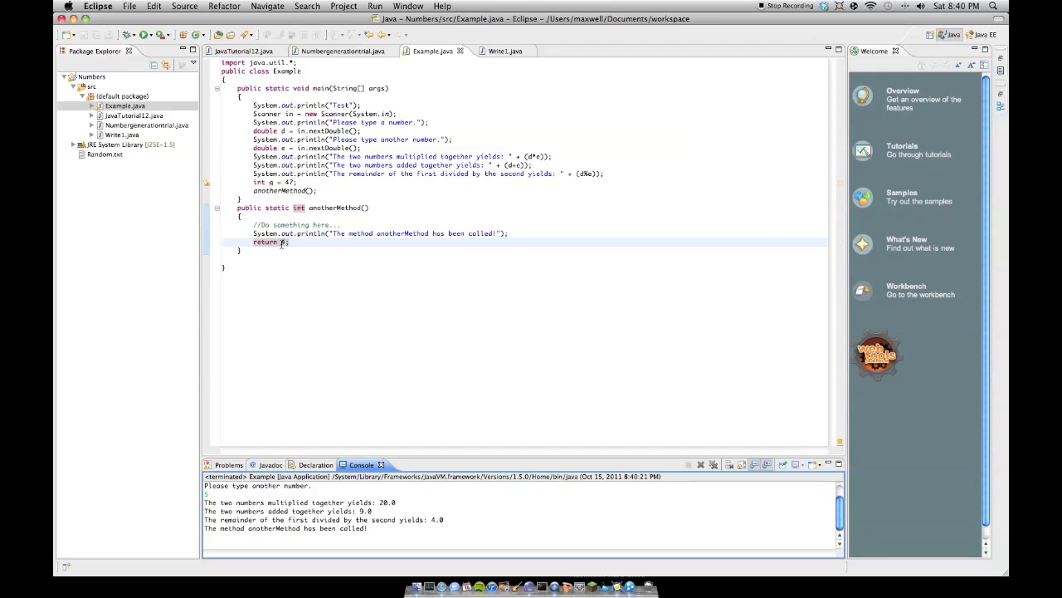
type("4")
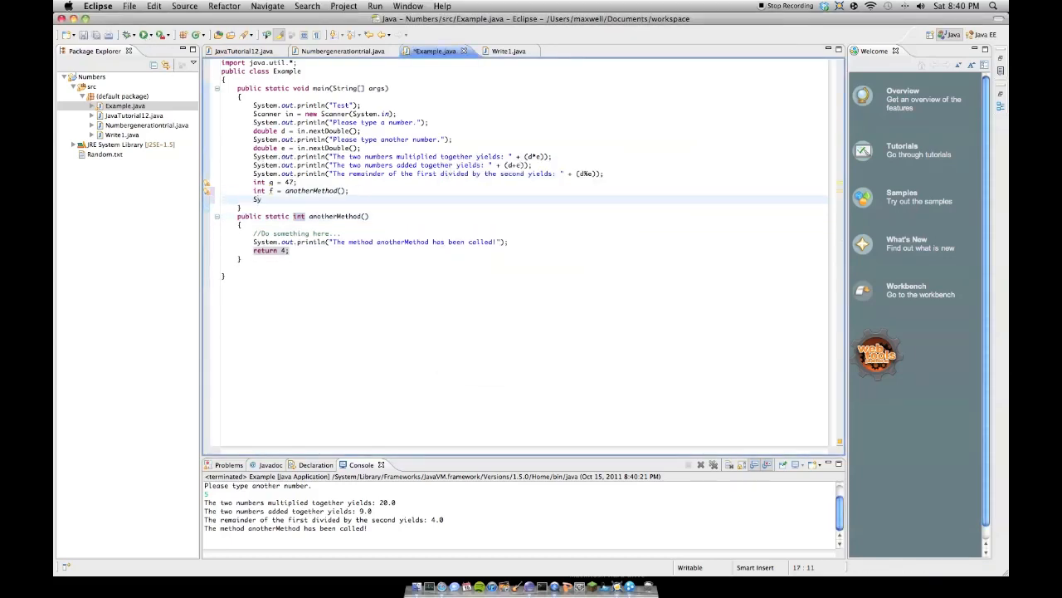
Step: Print "f = " + f in main, displaying anotherMethod's result of 4
type("System.out.println(\"\")")
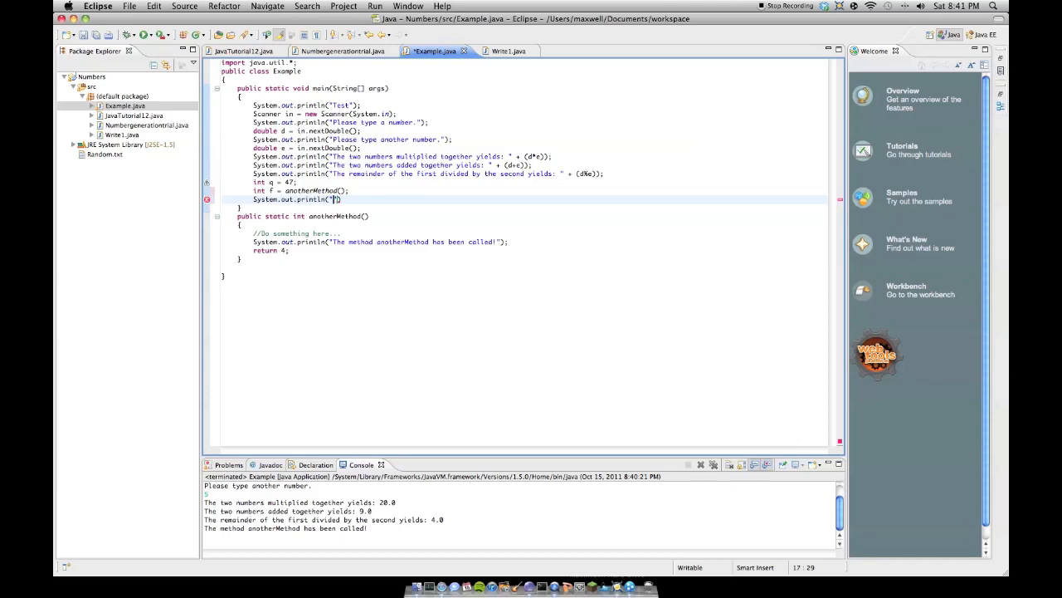
type("f =")
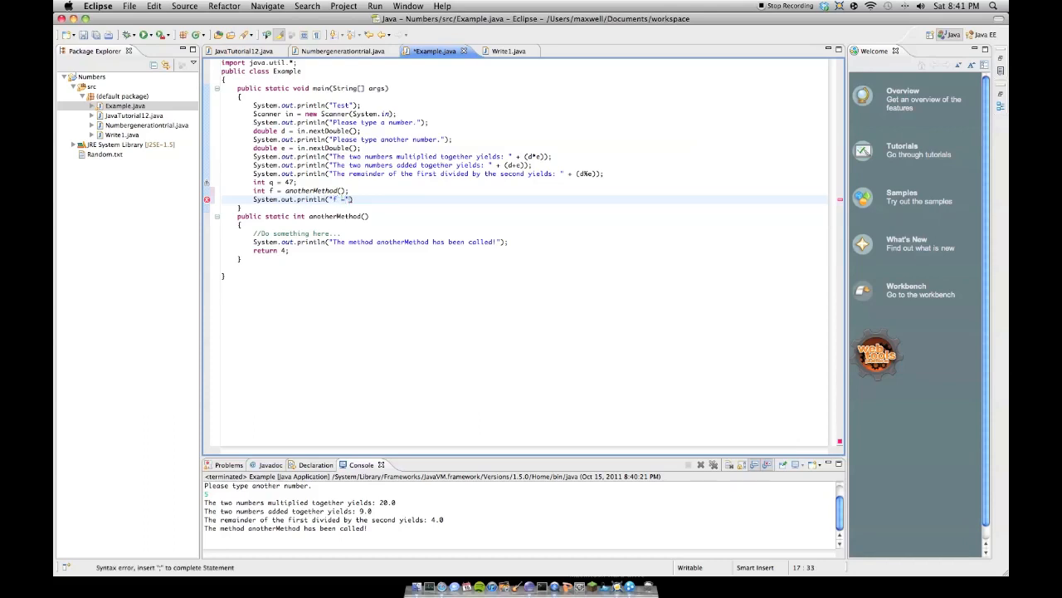
type("+ f")
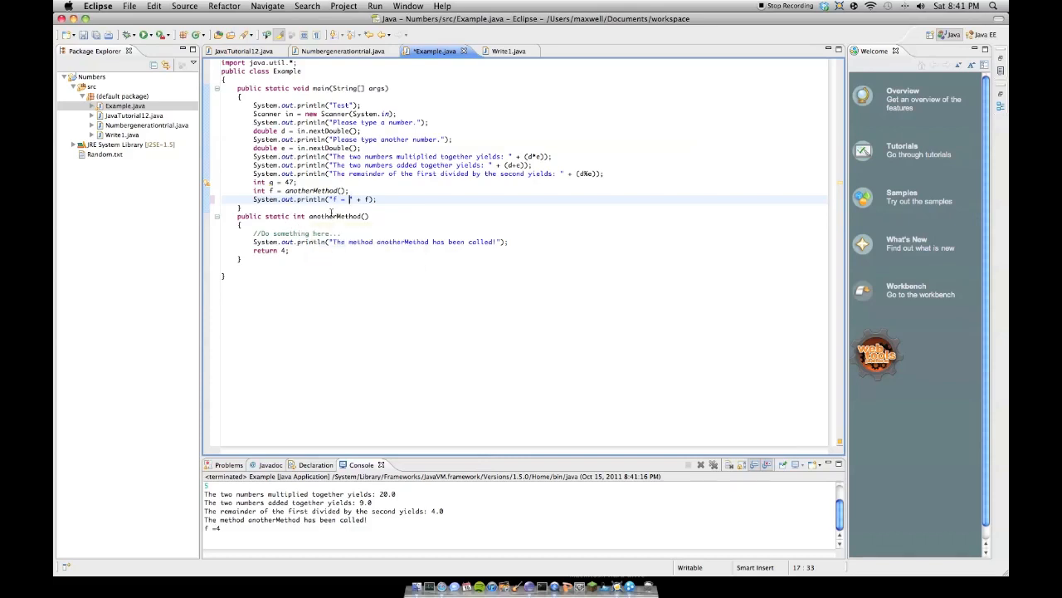
double_click(335, 216)
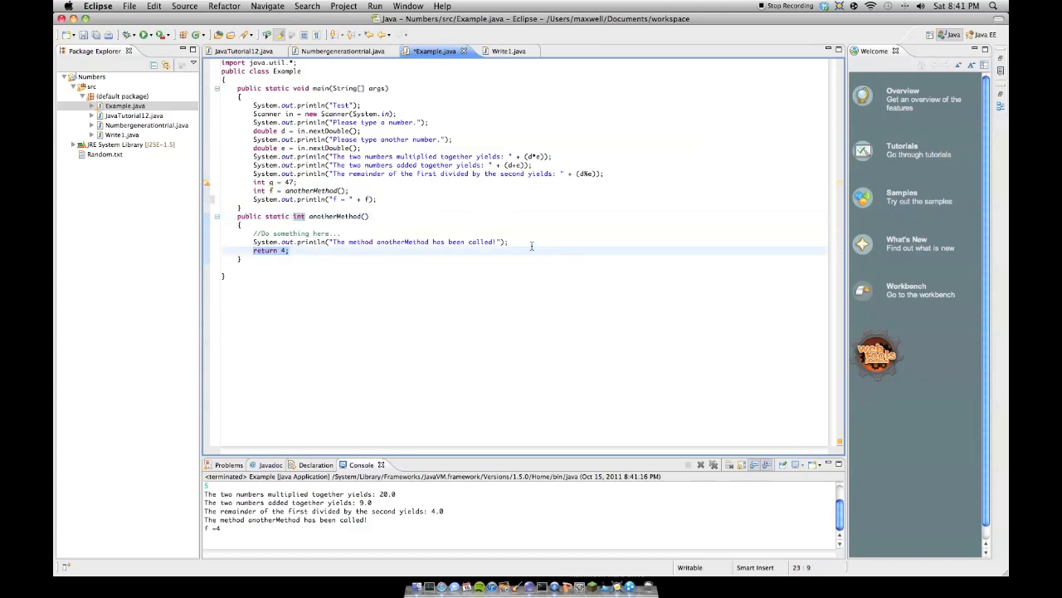
Step: Add an int f parameter that anotherMethod returns, then save and run
left_click(367, 216)
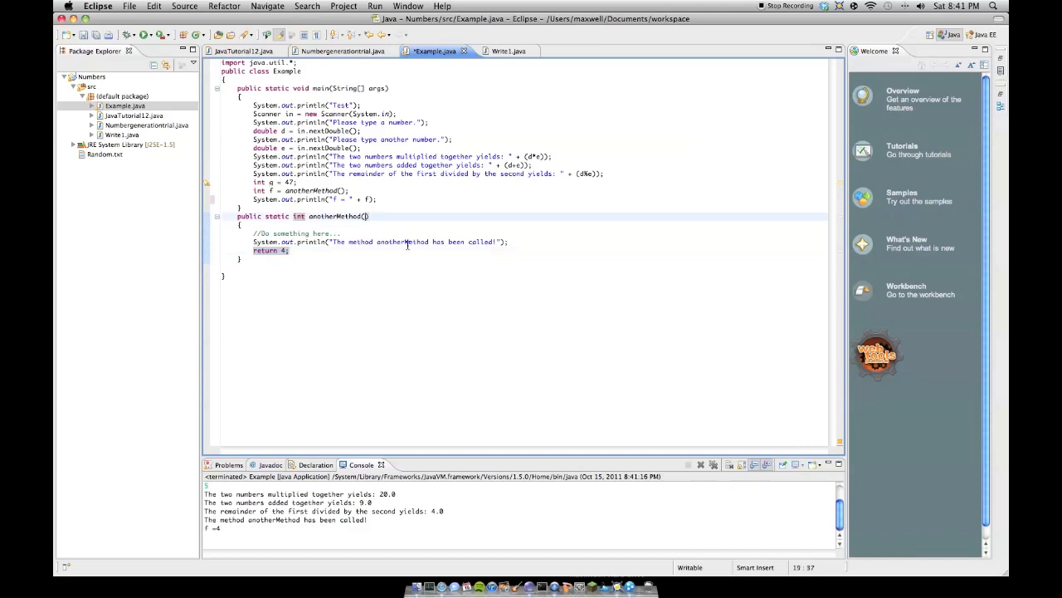
type("int f")
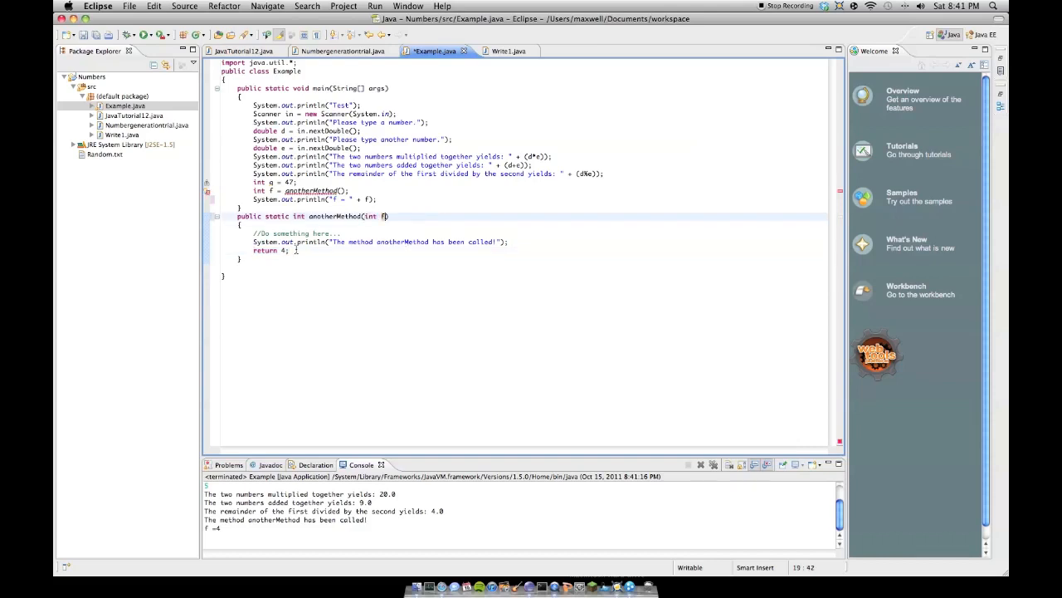
left_click(288, 249)
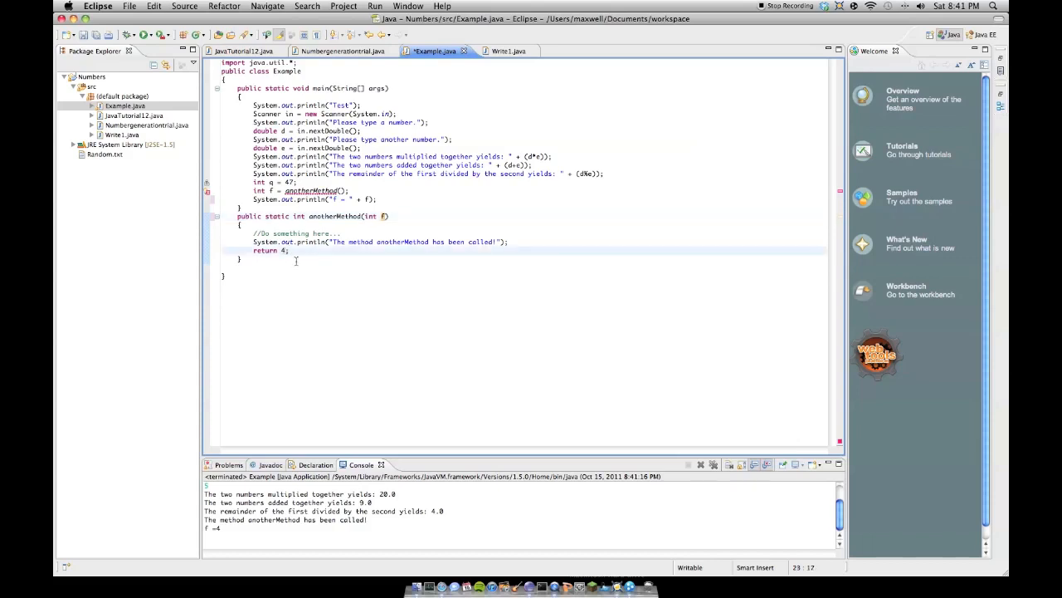
type("f")
left_click(301, 191)
type("47")
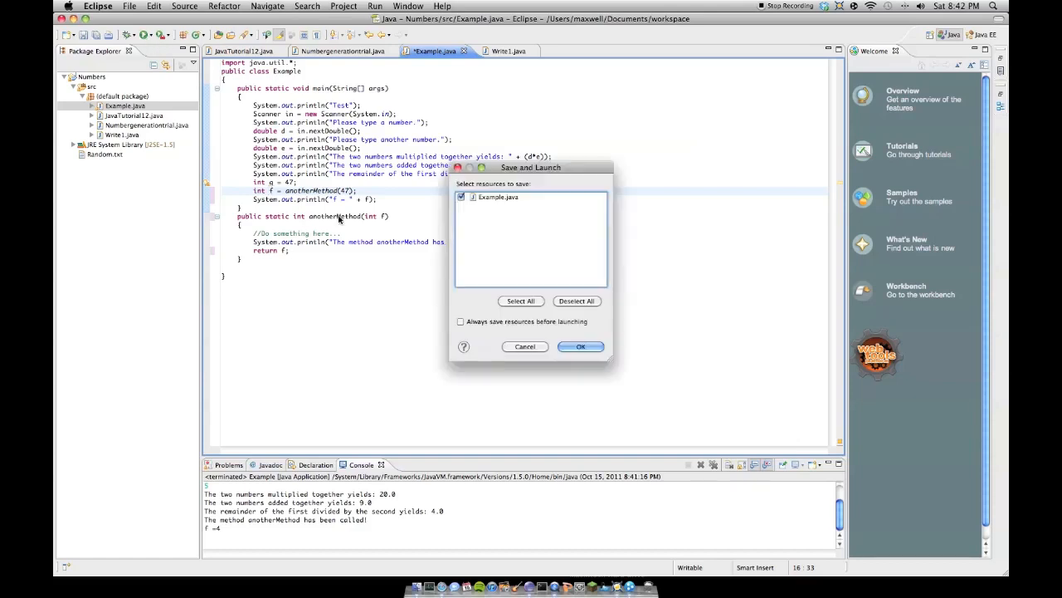
left_click(580, 346)
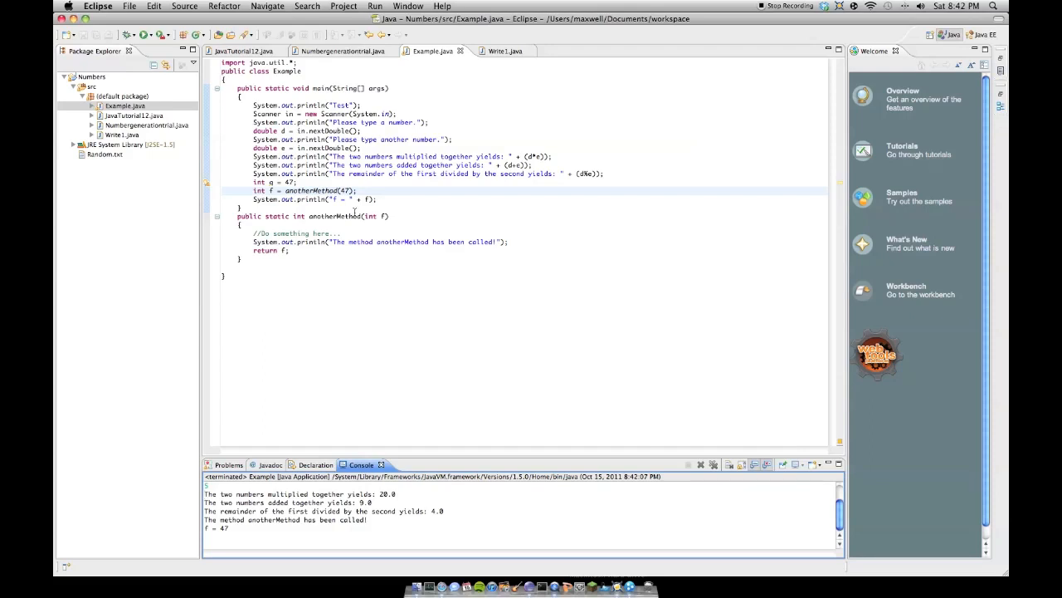
mouse_move(355, 213)
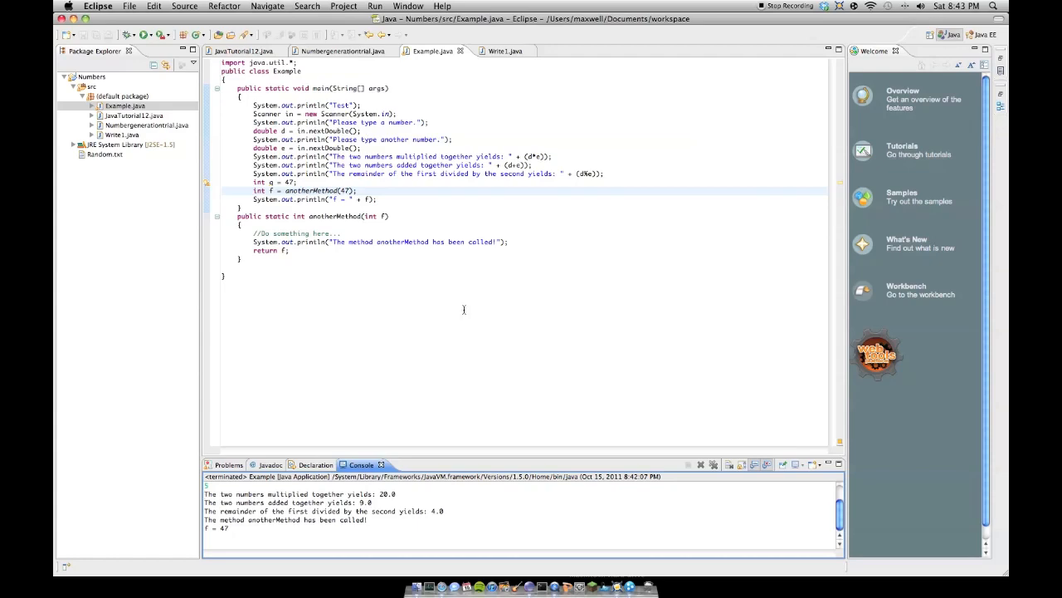
mouse_move(429, 367)
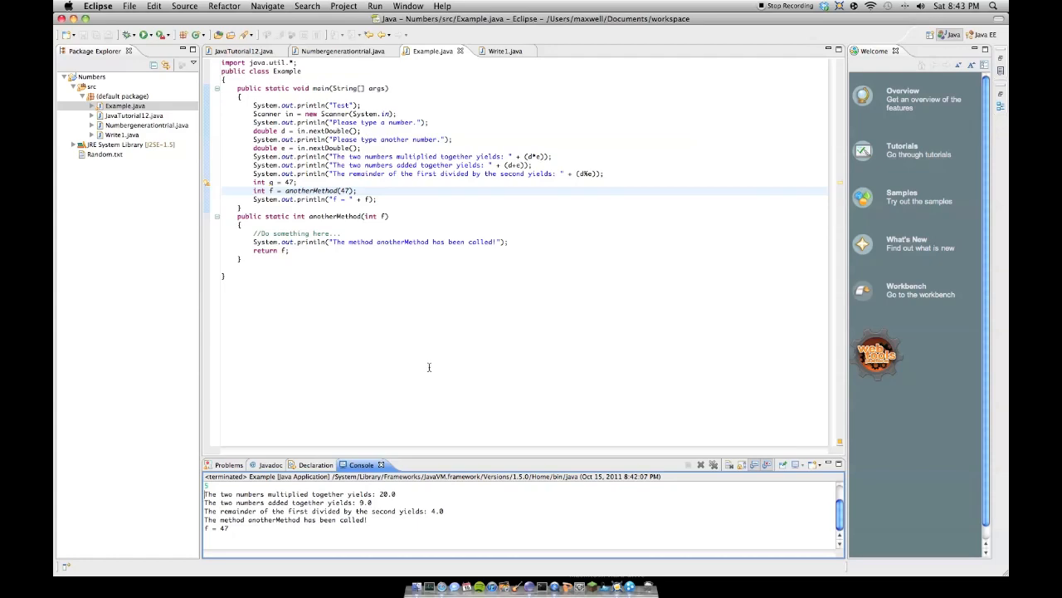